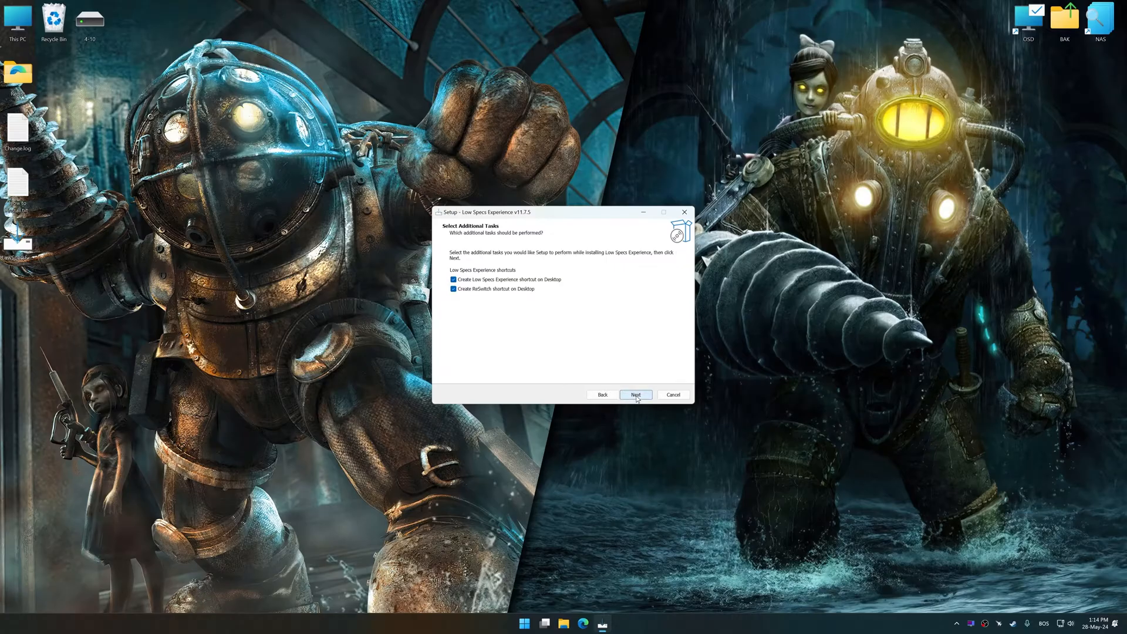
Finish setup with both desktop shortcuts (Low Specs Experience and ResSwitch) enabled.
click(635, 395)
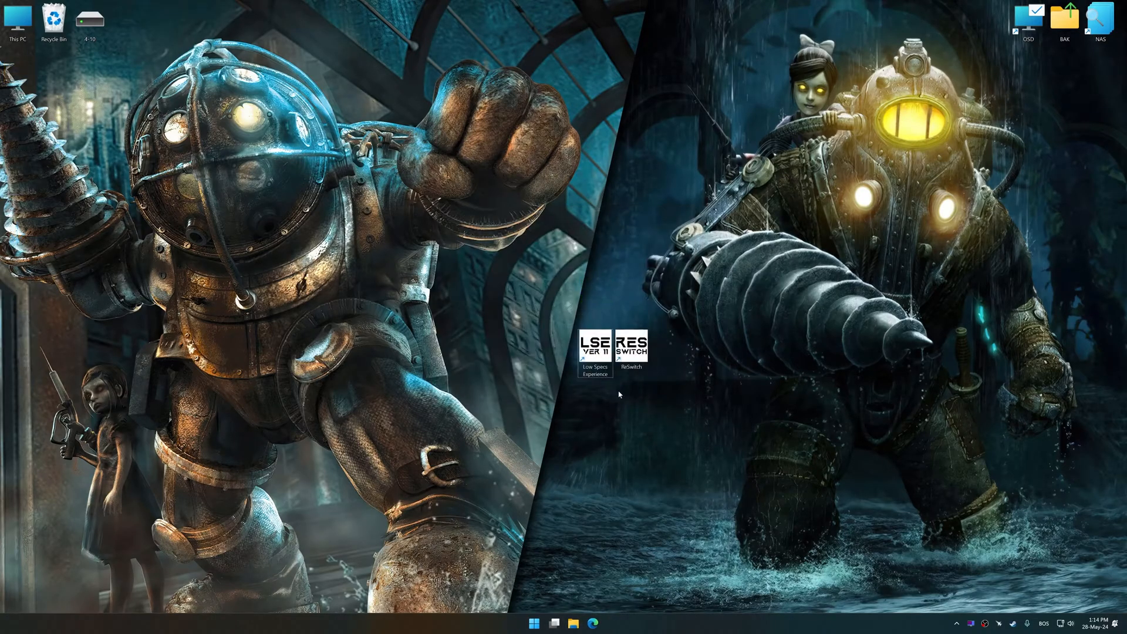
Launch Low Specs Experience and select BioShock Remastered in the Optimization Catalog.
double_click(593, 345)
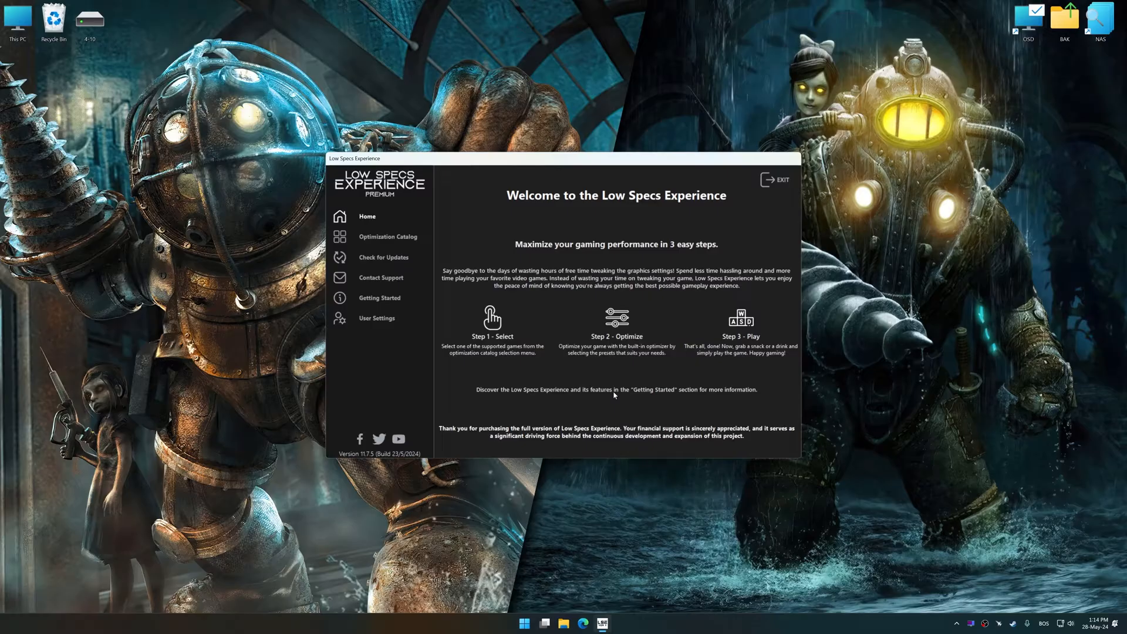
click(387, 236)
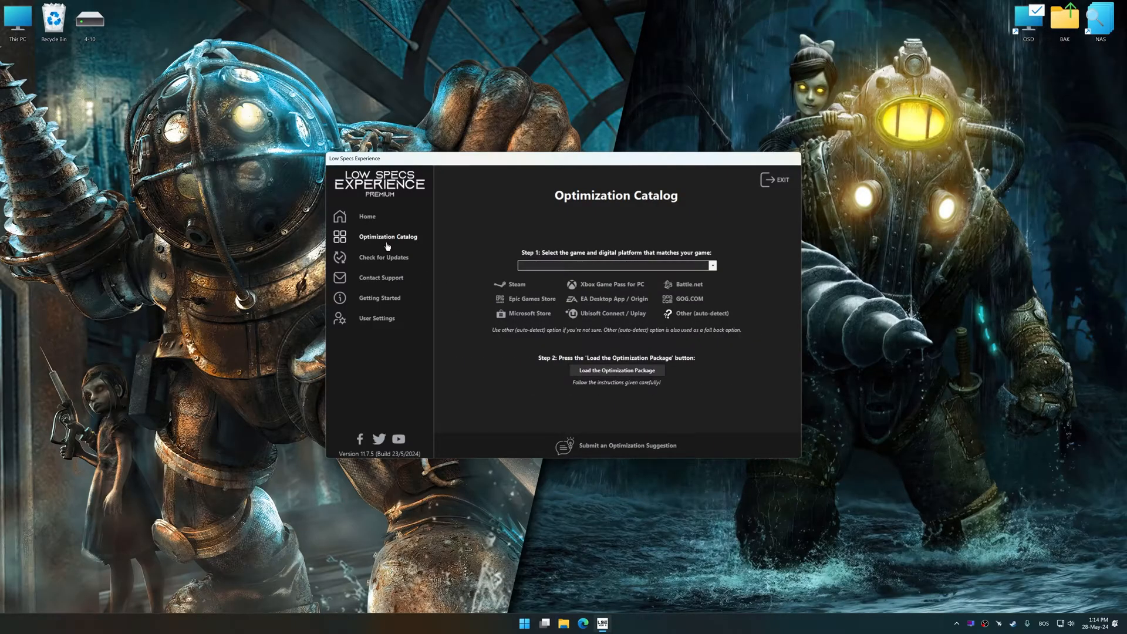
click(710, 265)
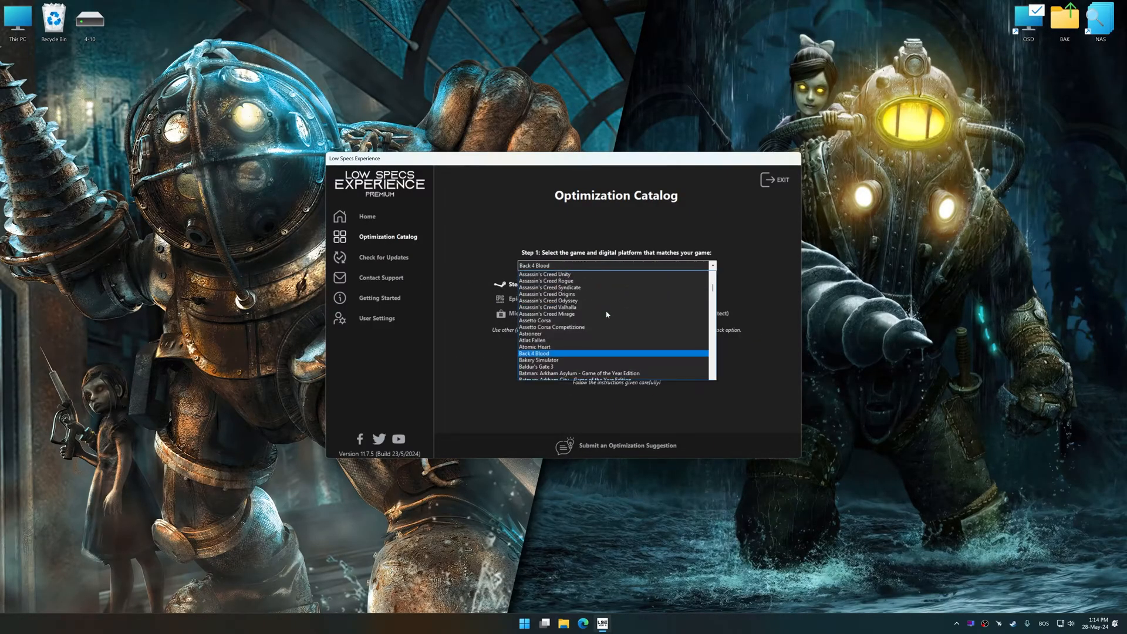
scroll(down, 3)
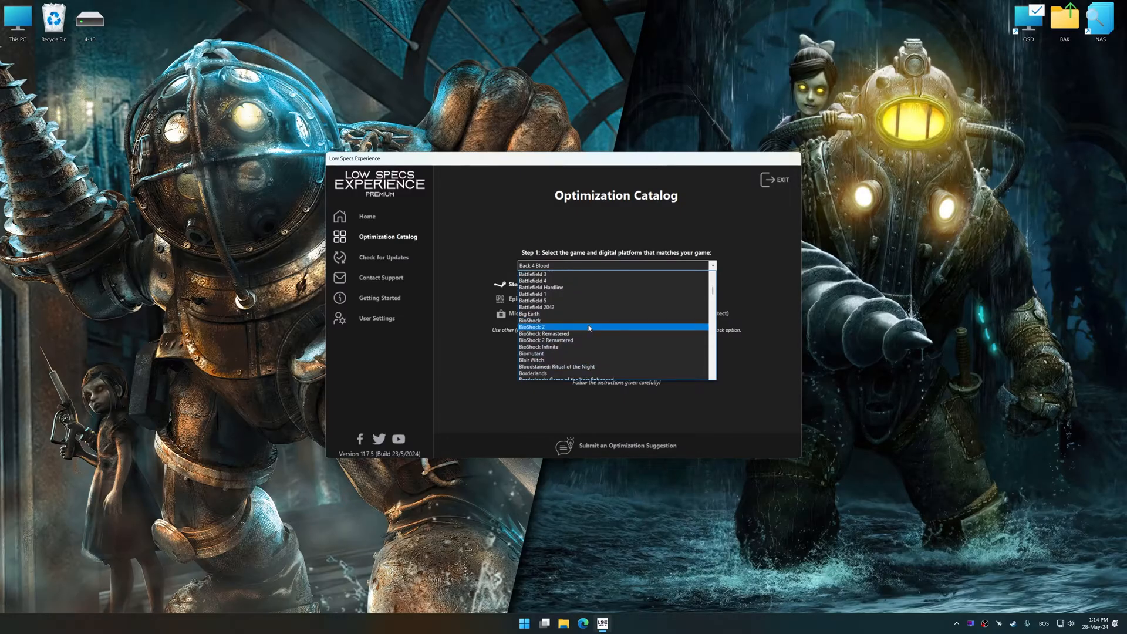
click(547, 333)
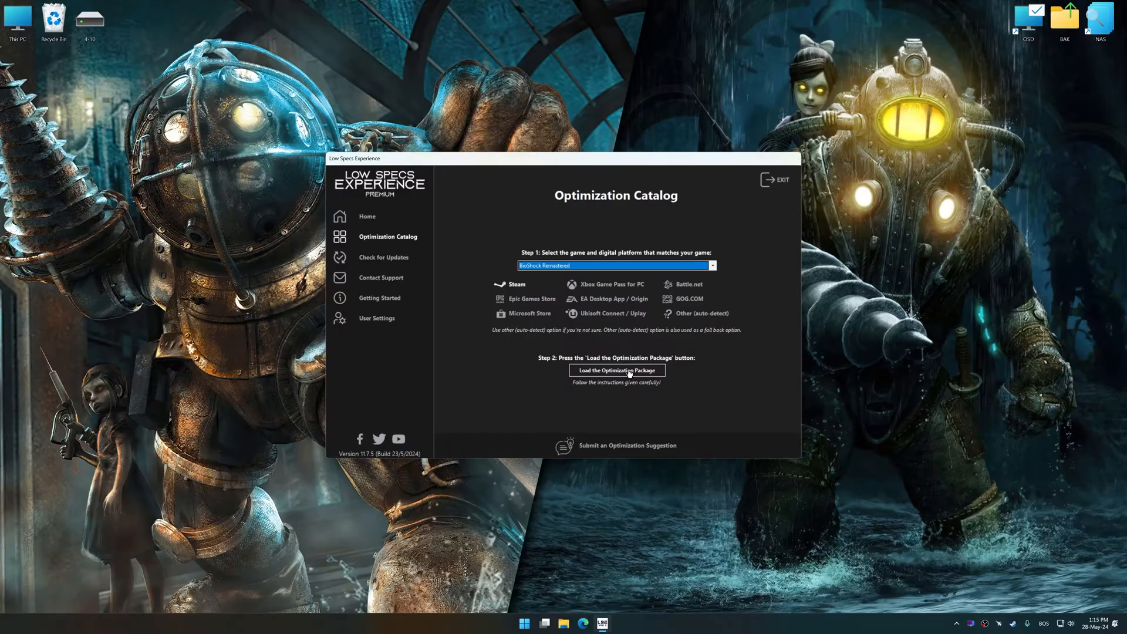
Load the BioShock Remastered optimization package and confirm the supported version notice.
click(615, 370)
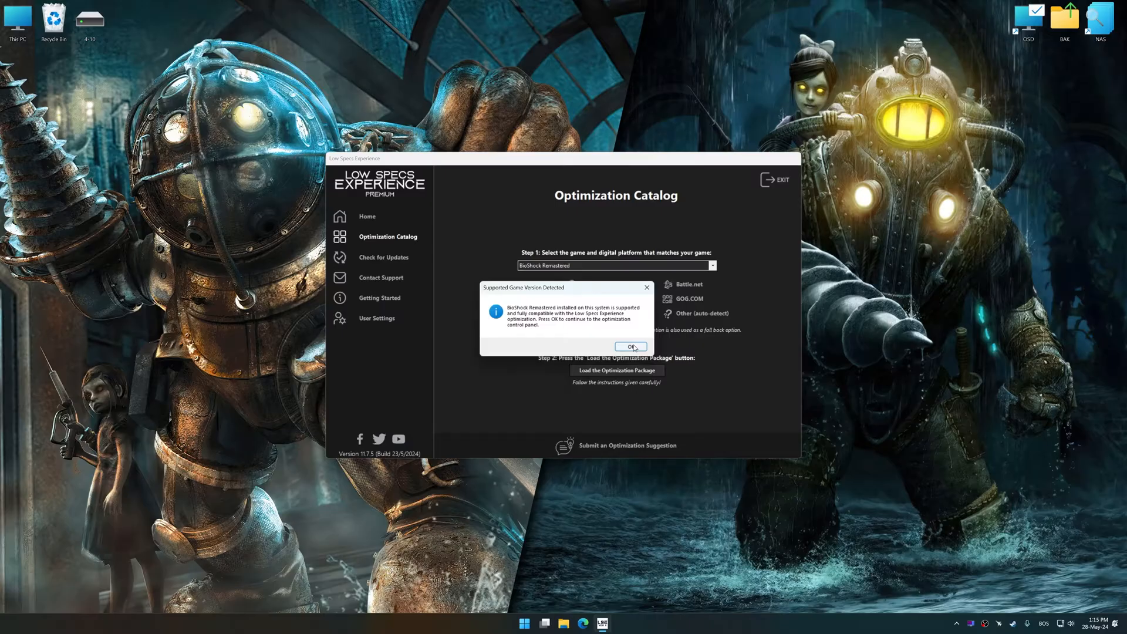
click(629, 345)
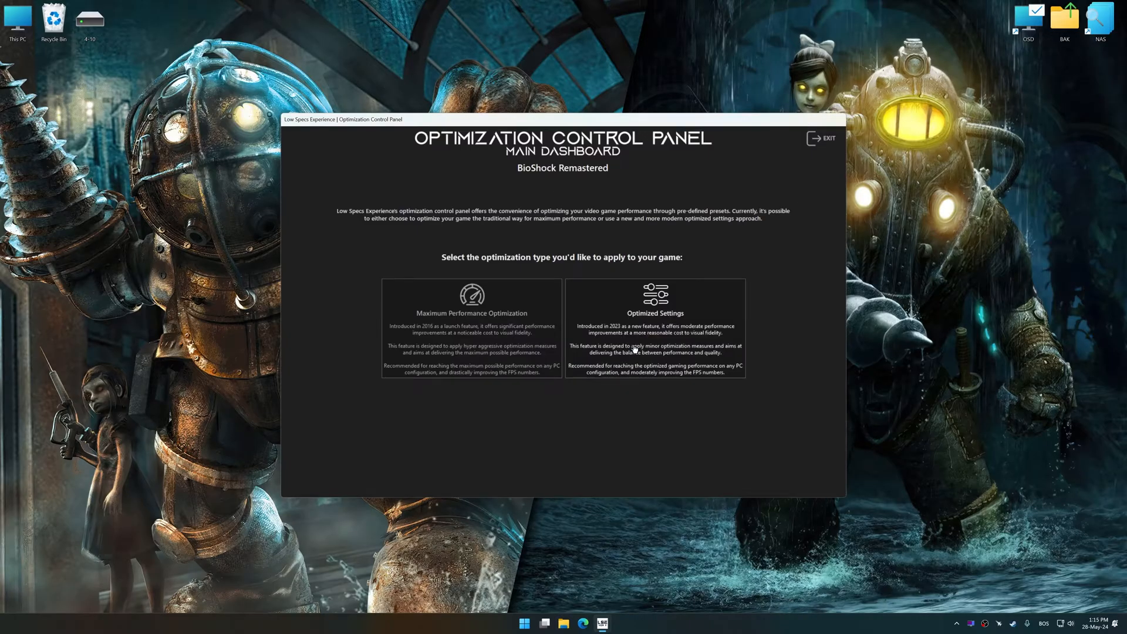
mouse_move(471, 338)
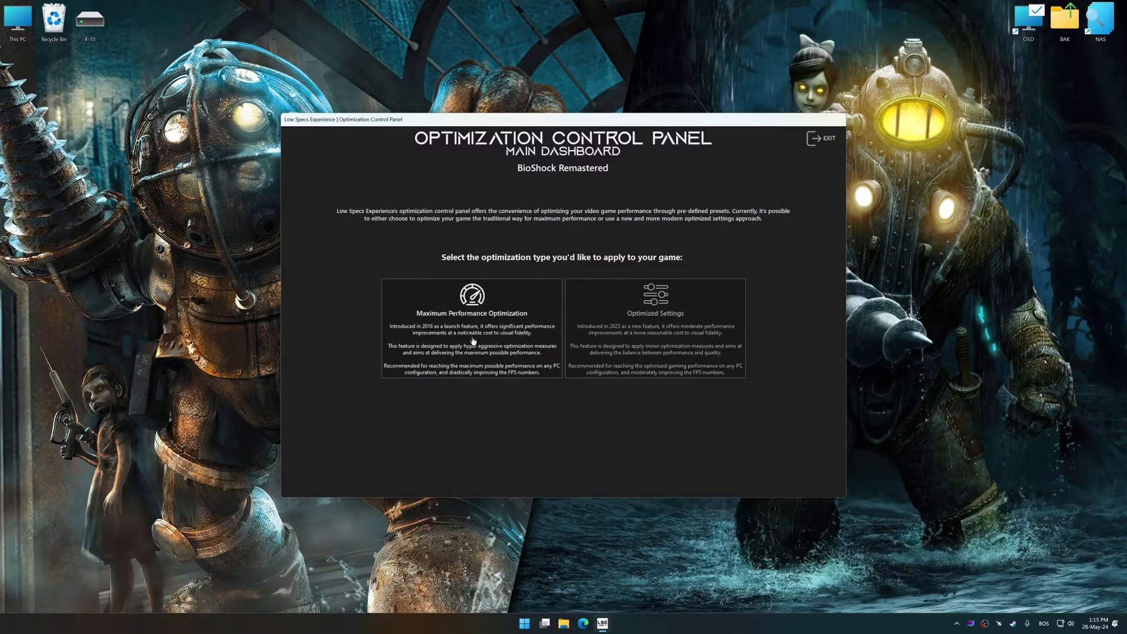
Run Infinite-Low maximum performance optimization in Performance mode at 2560 x 1440.
click(471, 330)
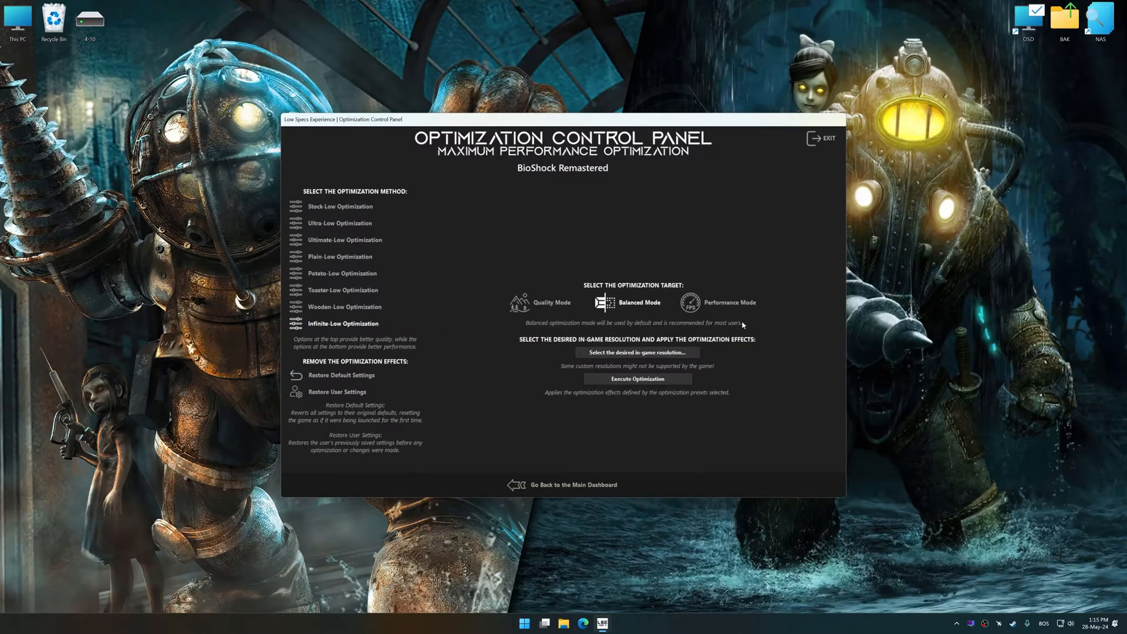
click(637, 353)
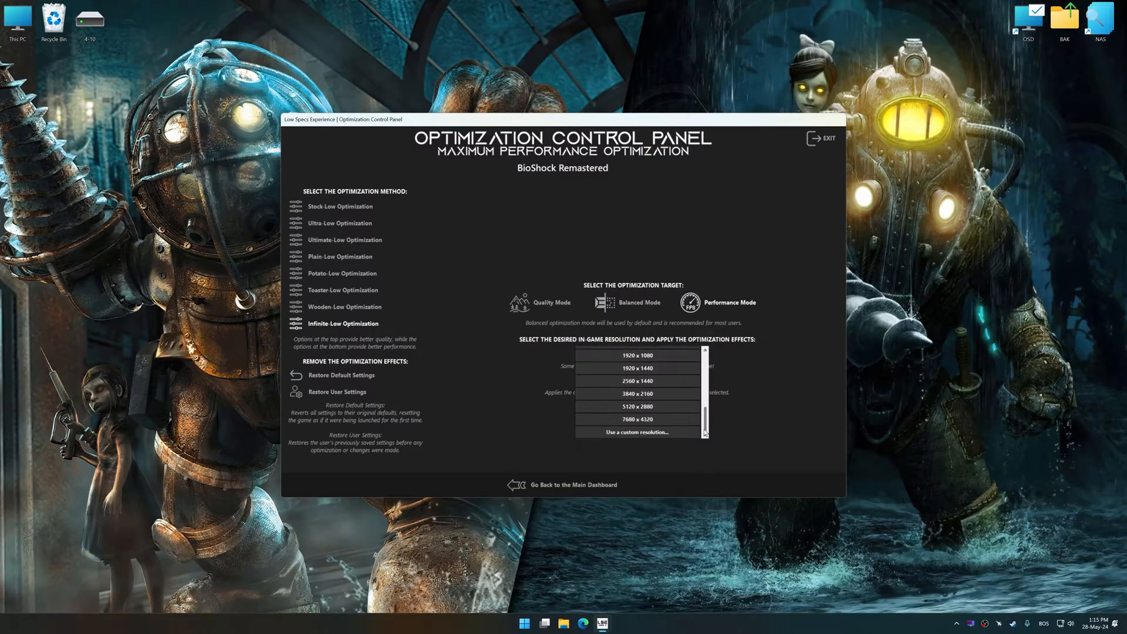
click(637, 381)
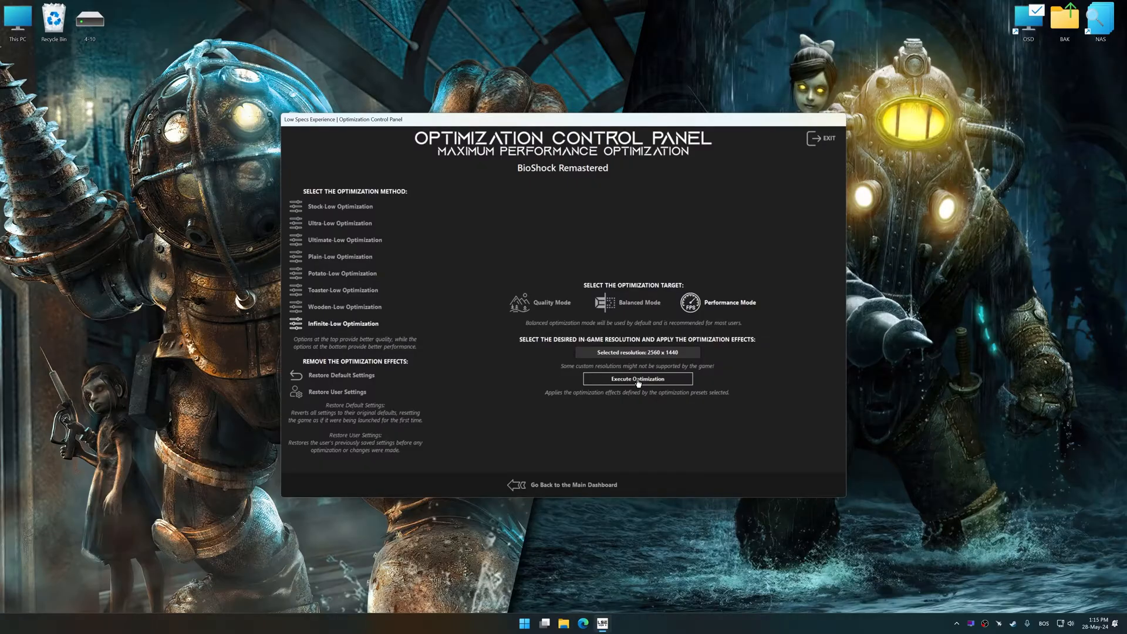
click(636, 378)
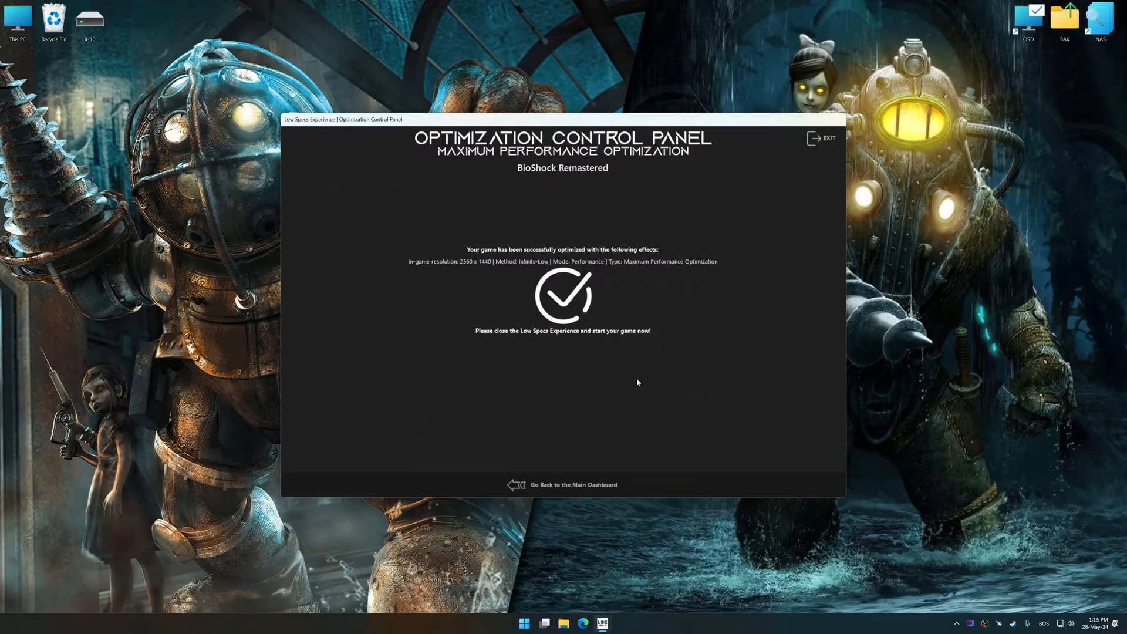
mouse_move(601, 447)
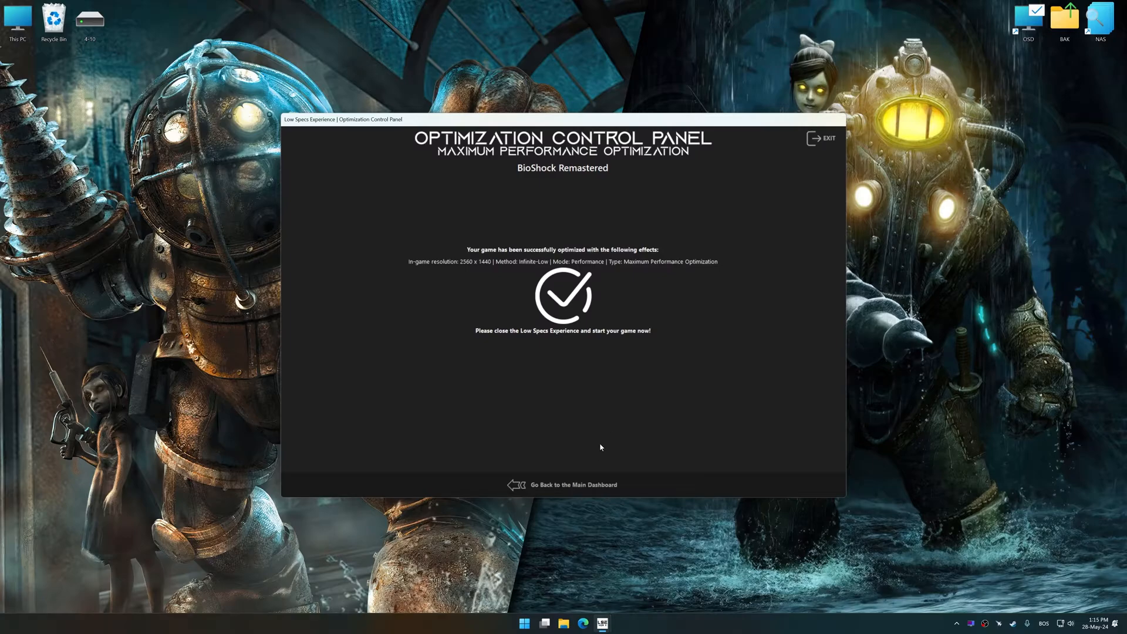
Return to the dashboard and restore BioShock Remastered's backed-up user settings.
click(571, 484)
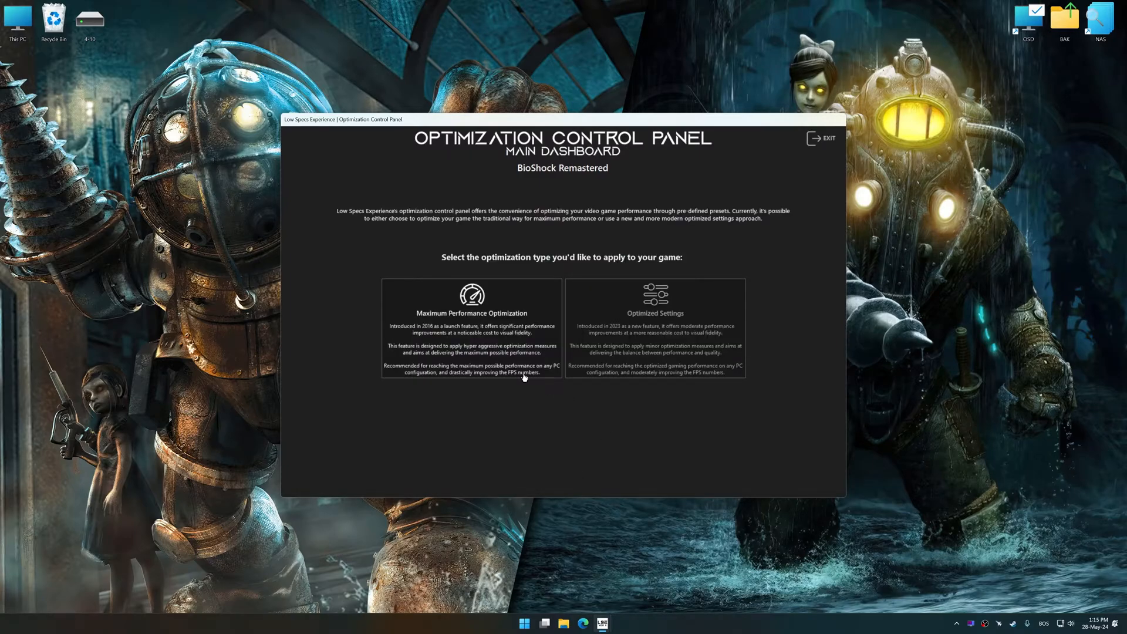
click(471, 330)
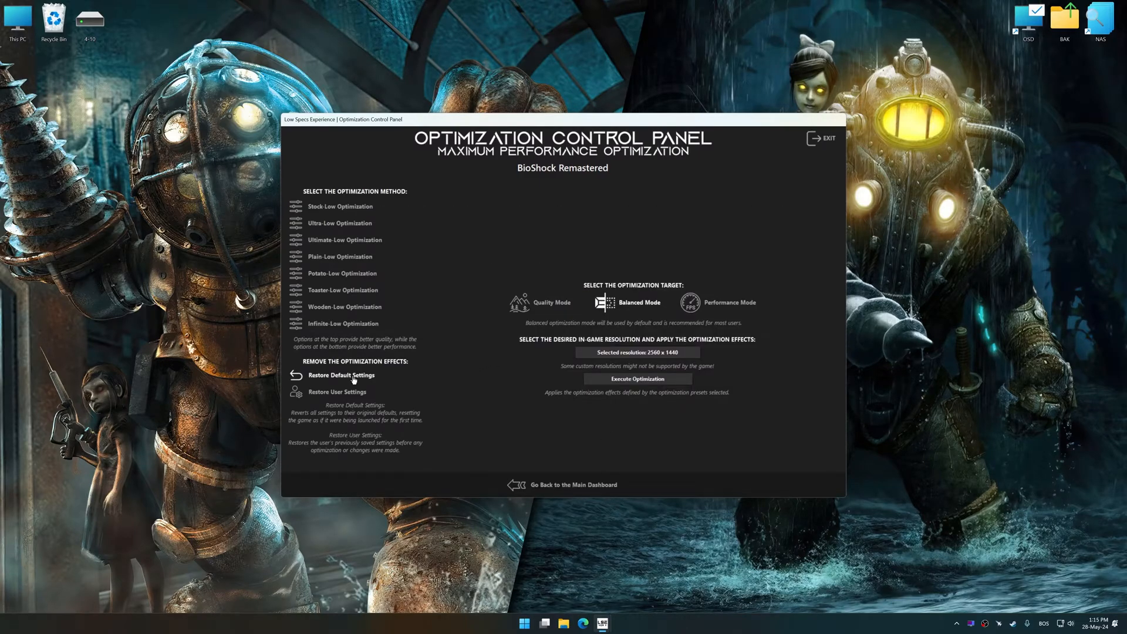
click(337, 391)
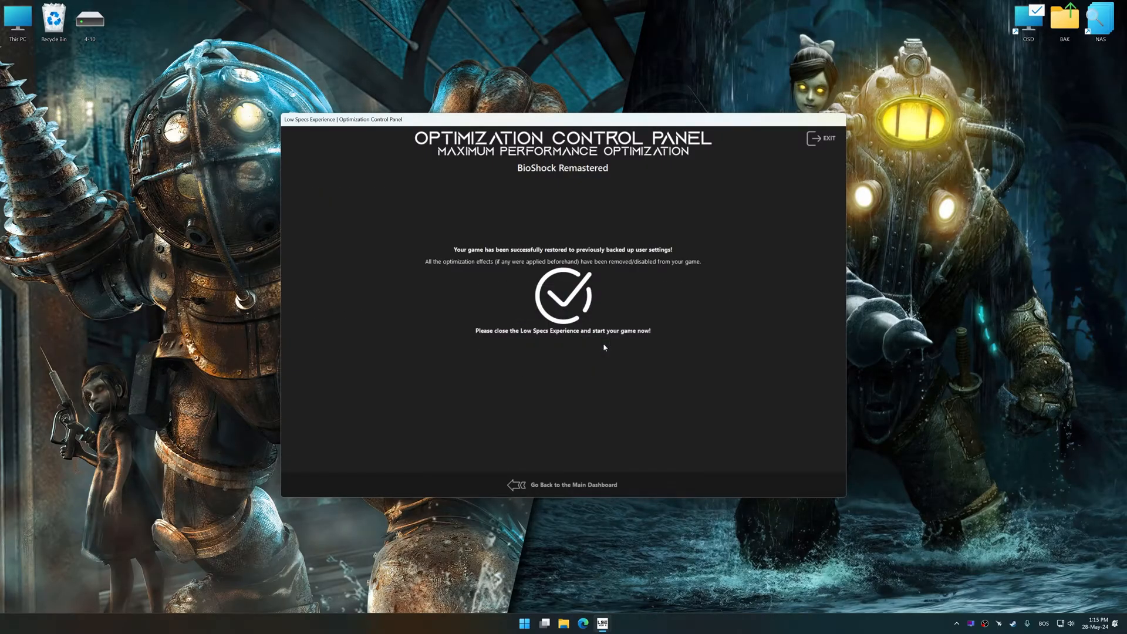